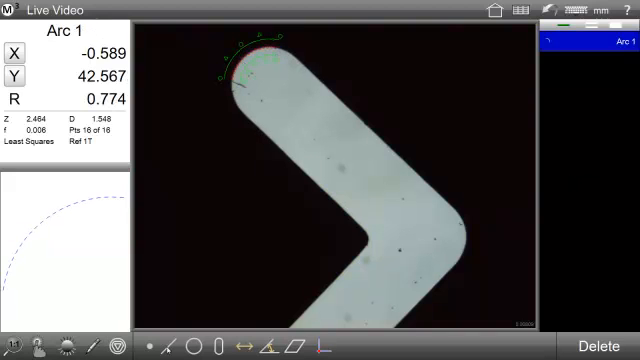
# Step: Measure the slot's straight edge as Line 2 beneath Arc 1
pyautogui.click(172, 344)
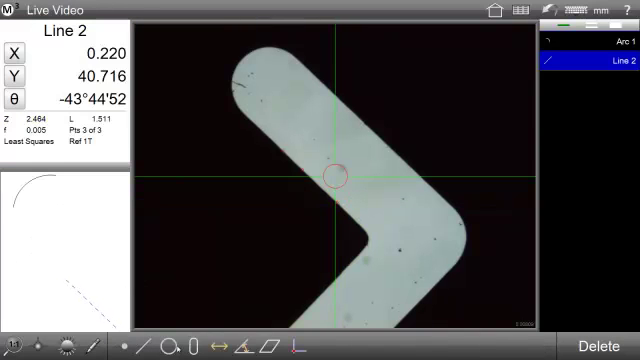
# Step: Measure the rounded end as Arc 3 and record the first point of Line 4
pyautogui.click(158, 344)
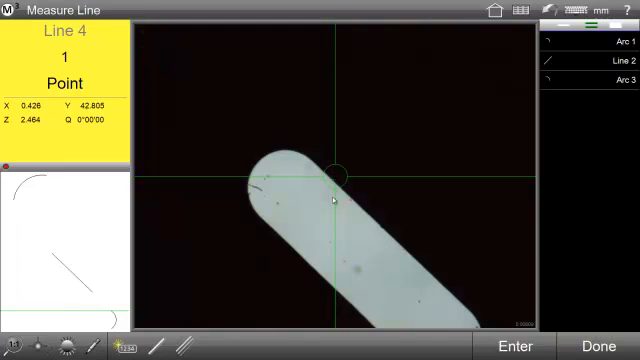
# Step: Finish Line 4 at about -43°22'05" with the remaining edge points
pyautogui.click(436, 278)
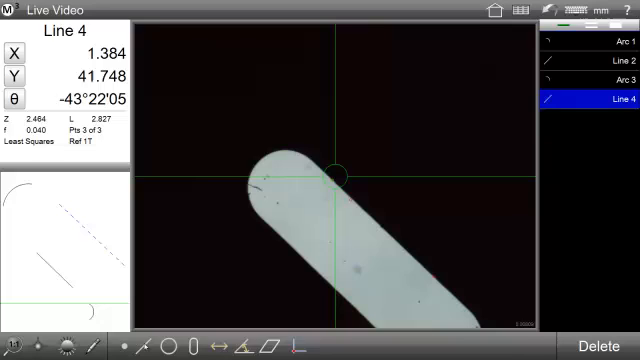
# Step: Begin the Circle 5 measurement with the Measure Circle tool
pyautogui.click(148, 348)
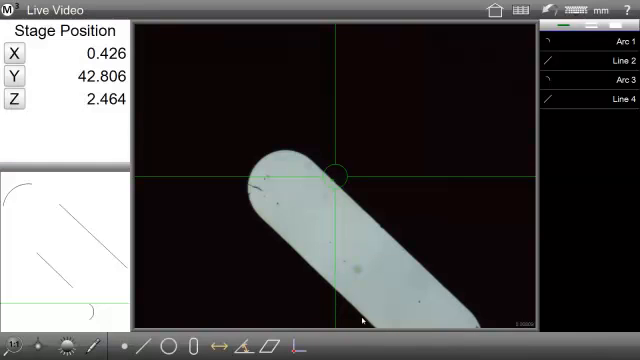
pyautogui.click(156, 344)
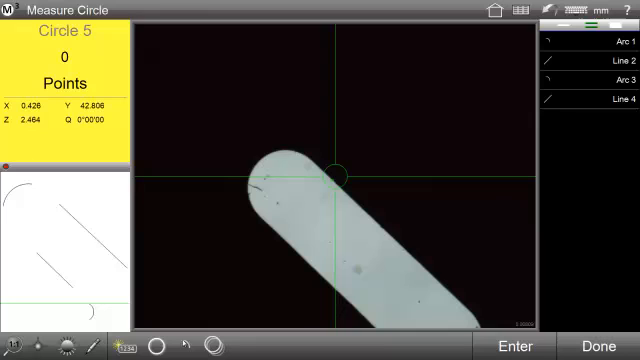